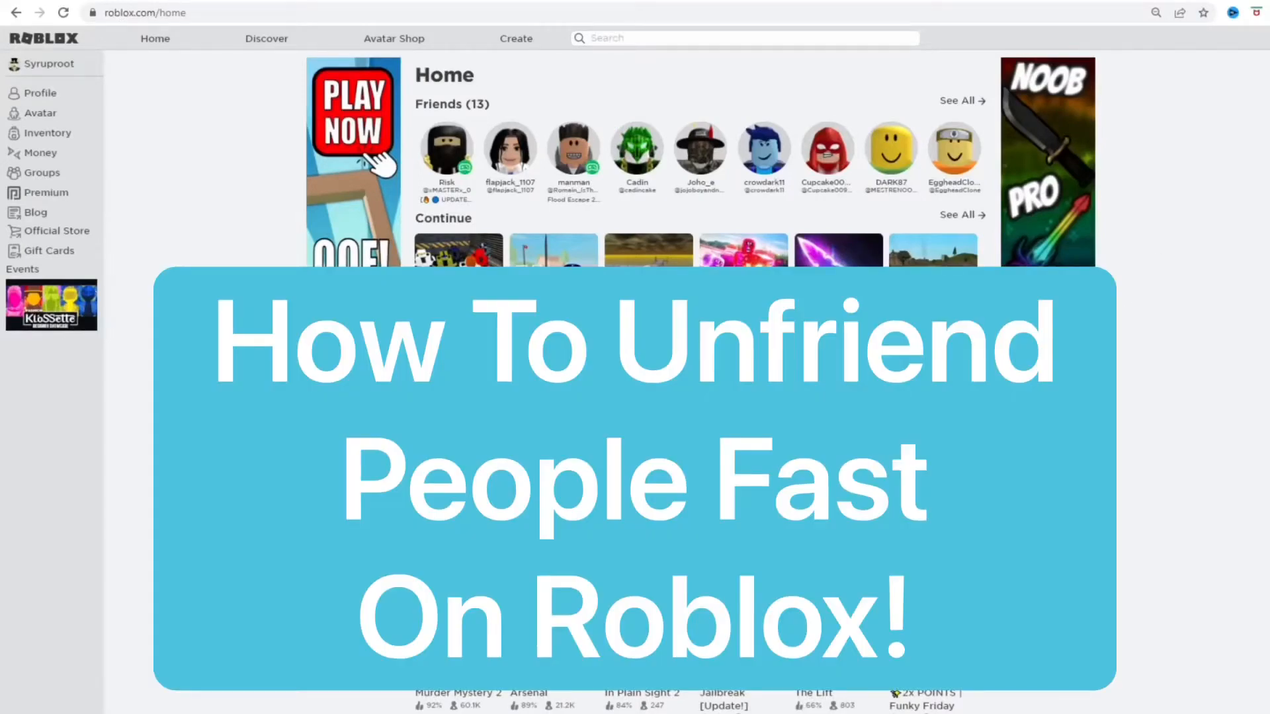
- View the full My Friends page listing all 13 friends
click(957, 101)
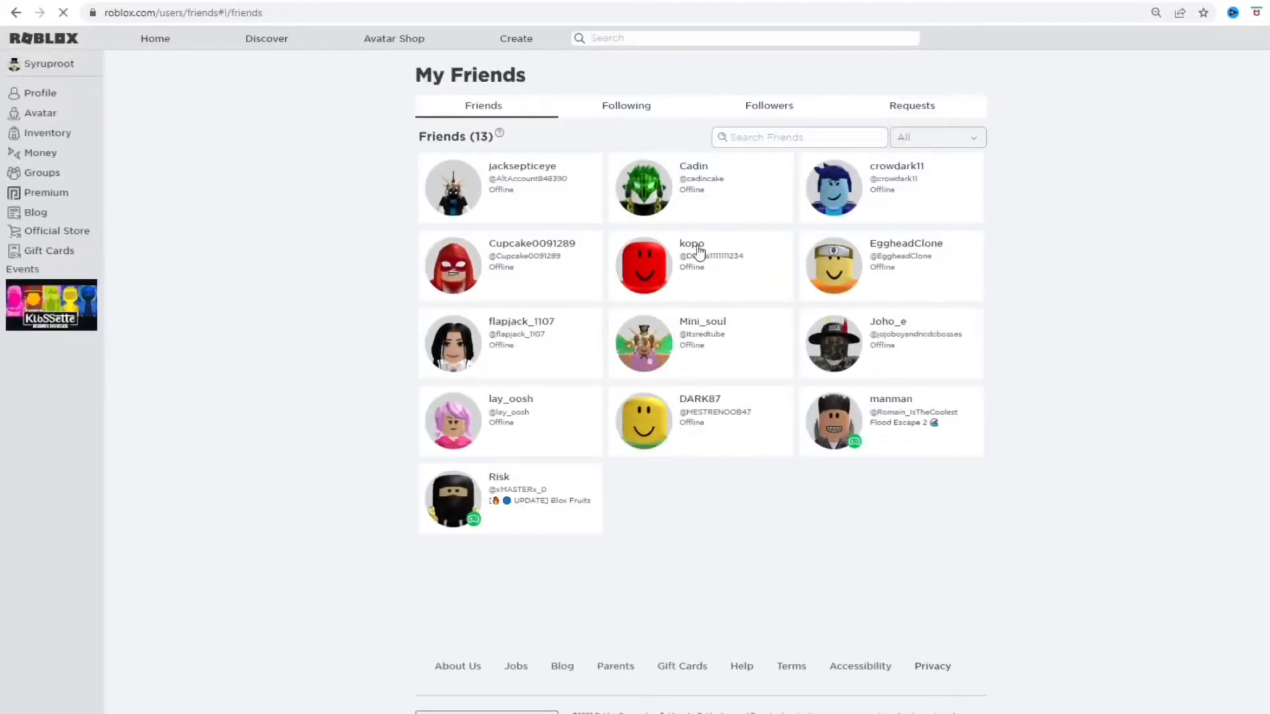
mouse_move(687, 253)
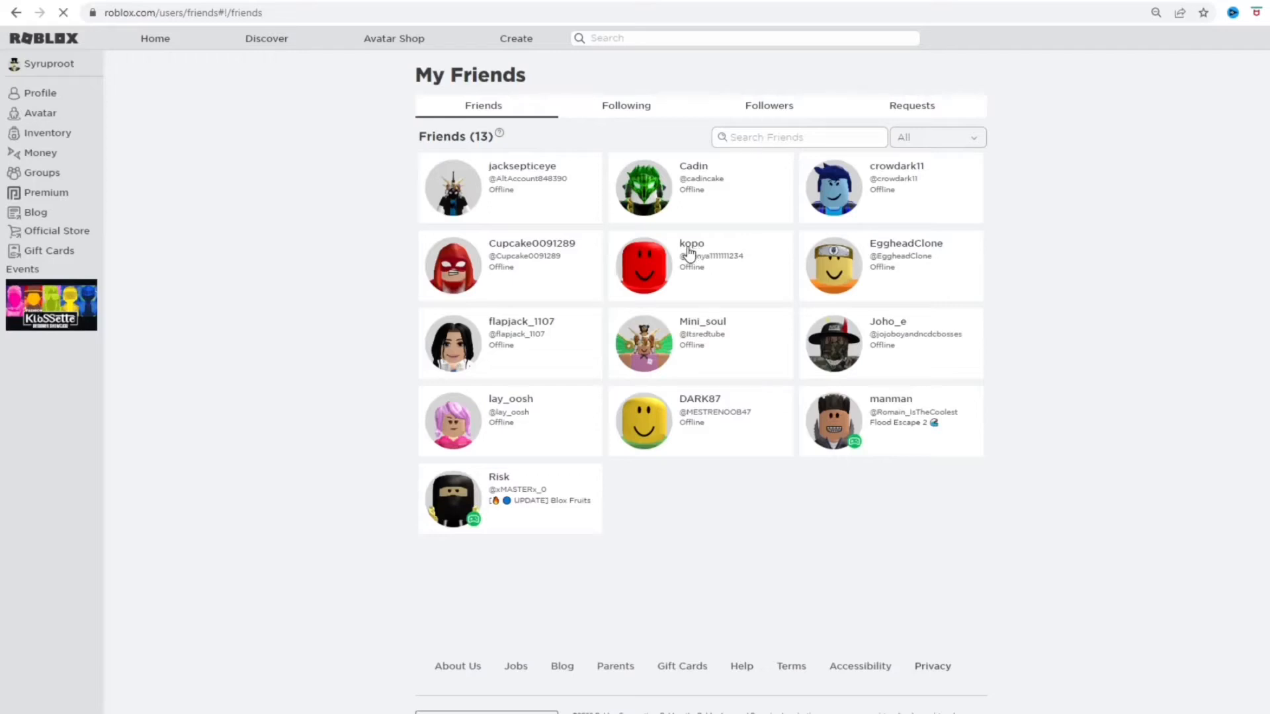
click(690, 243)
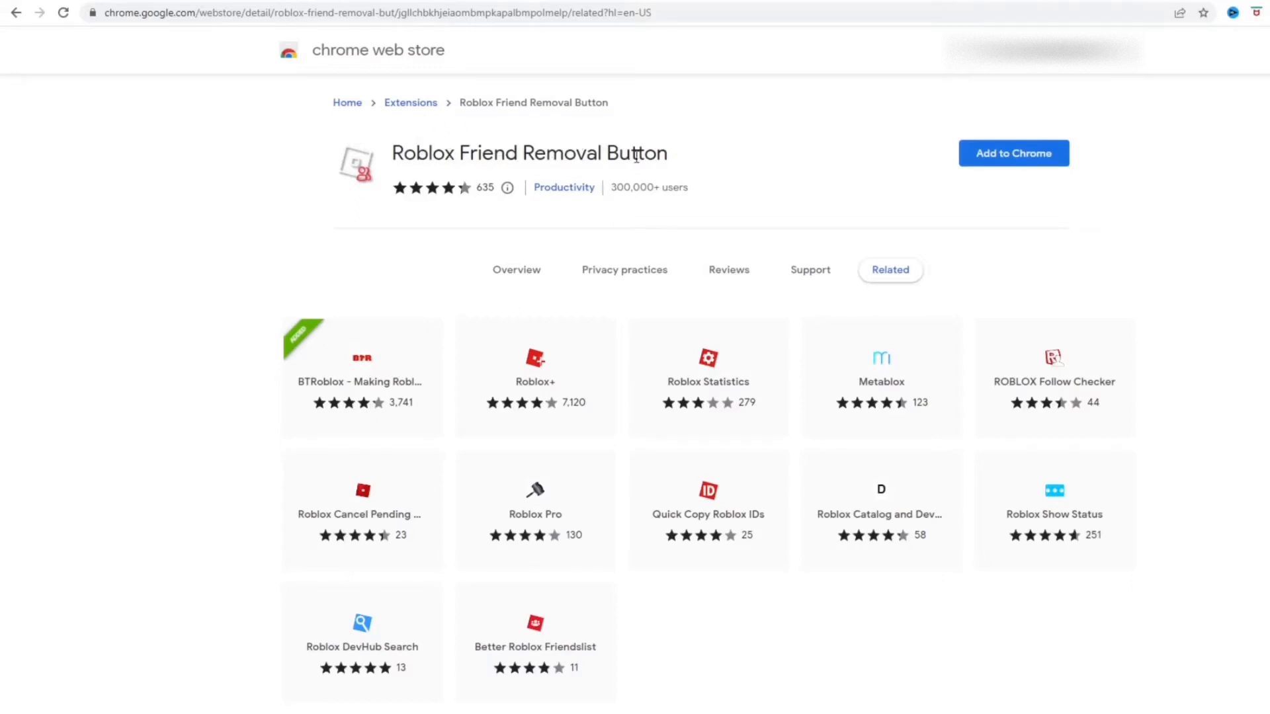
- Add the Roblox Friend Removal Button extension to Chrome and confirm the install
click(1013, 153)
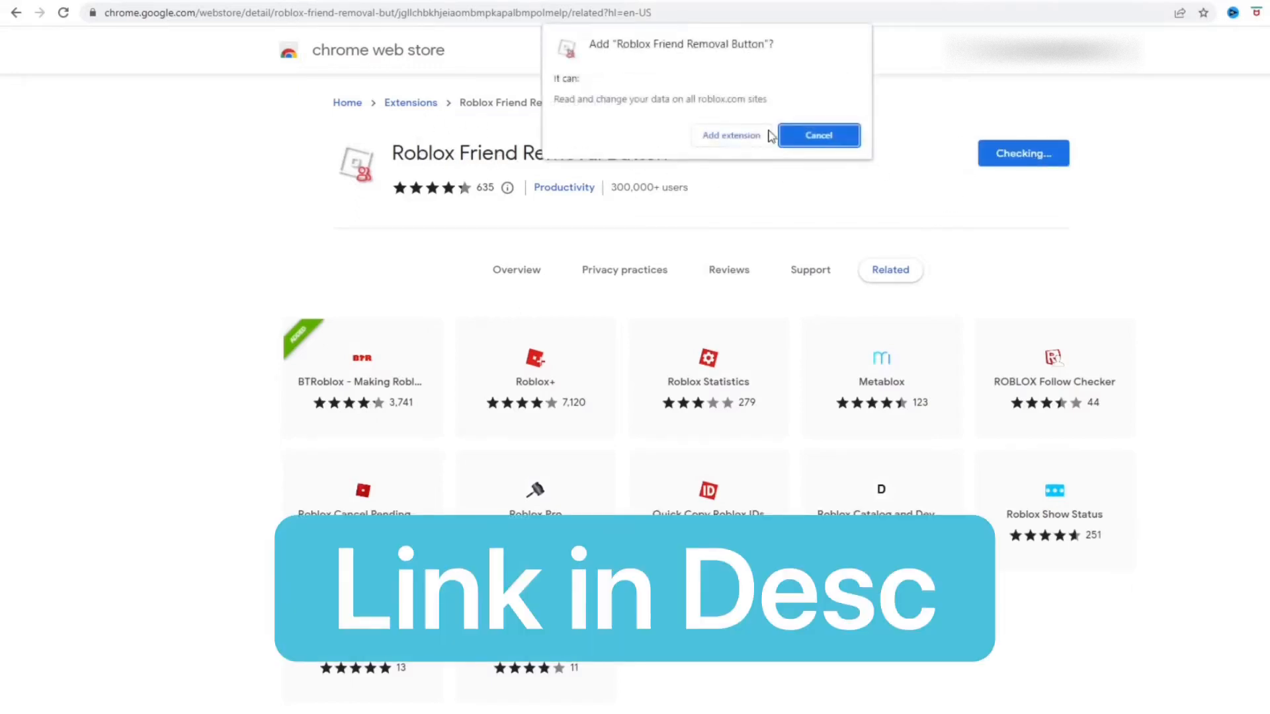
click(817, 135)
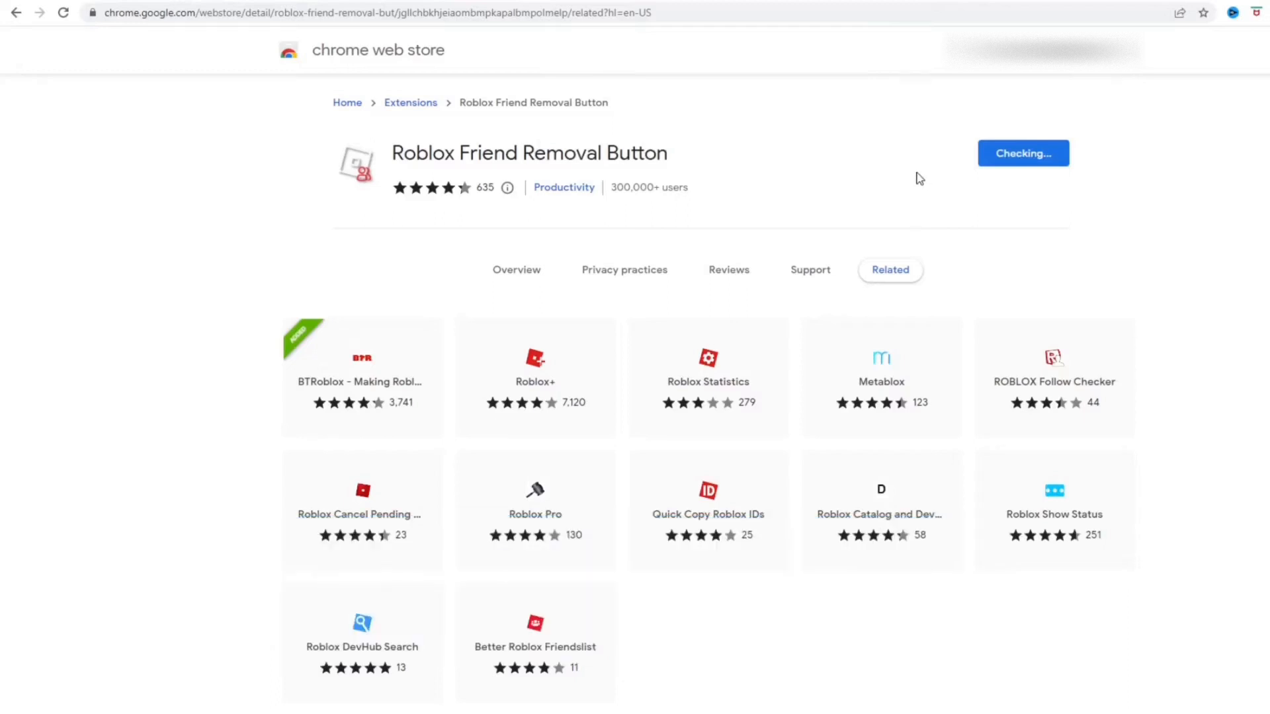
click(1022, 153)
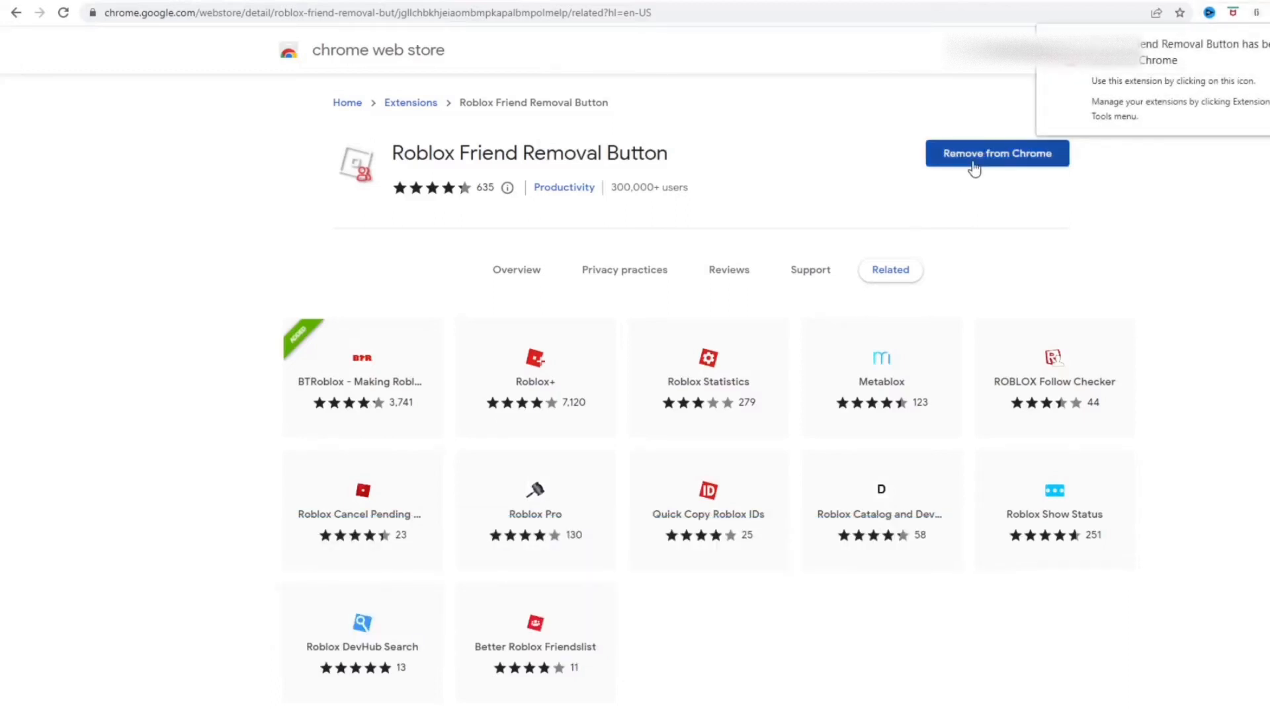
mouse_move(850, 176)
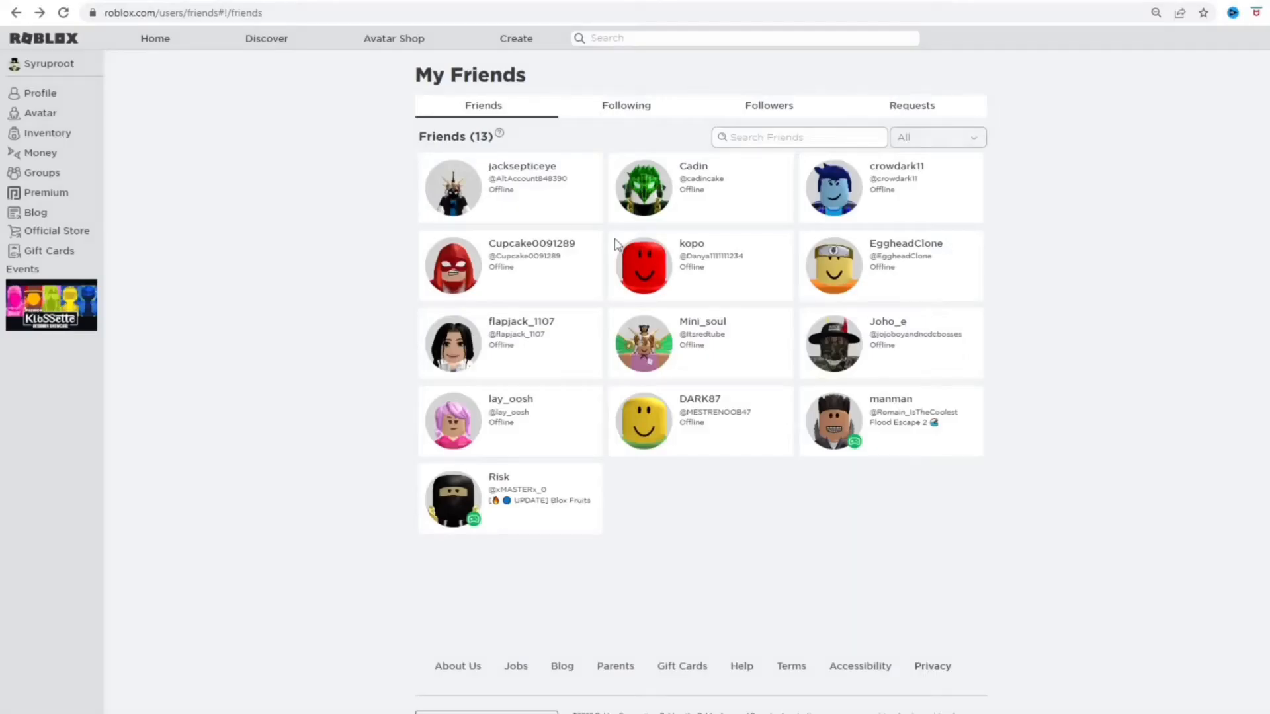
- Reload the friends page to show the red minus buttons and unfriend jacksepticeye (13 to 12)
click(63, 12)
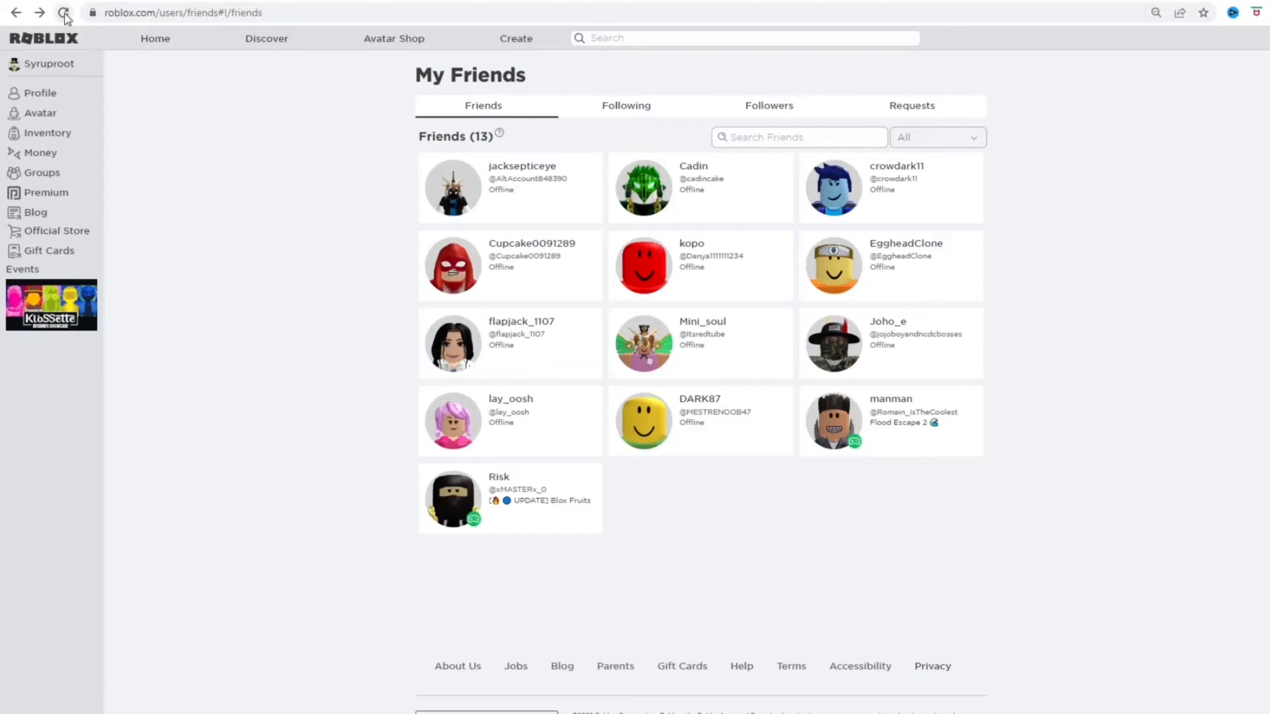
click(64, 12)
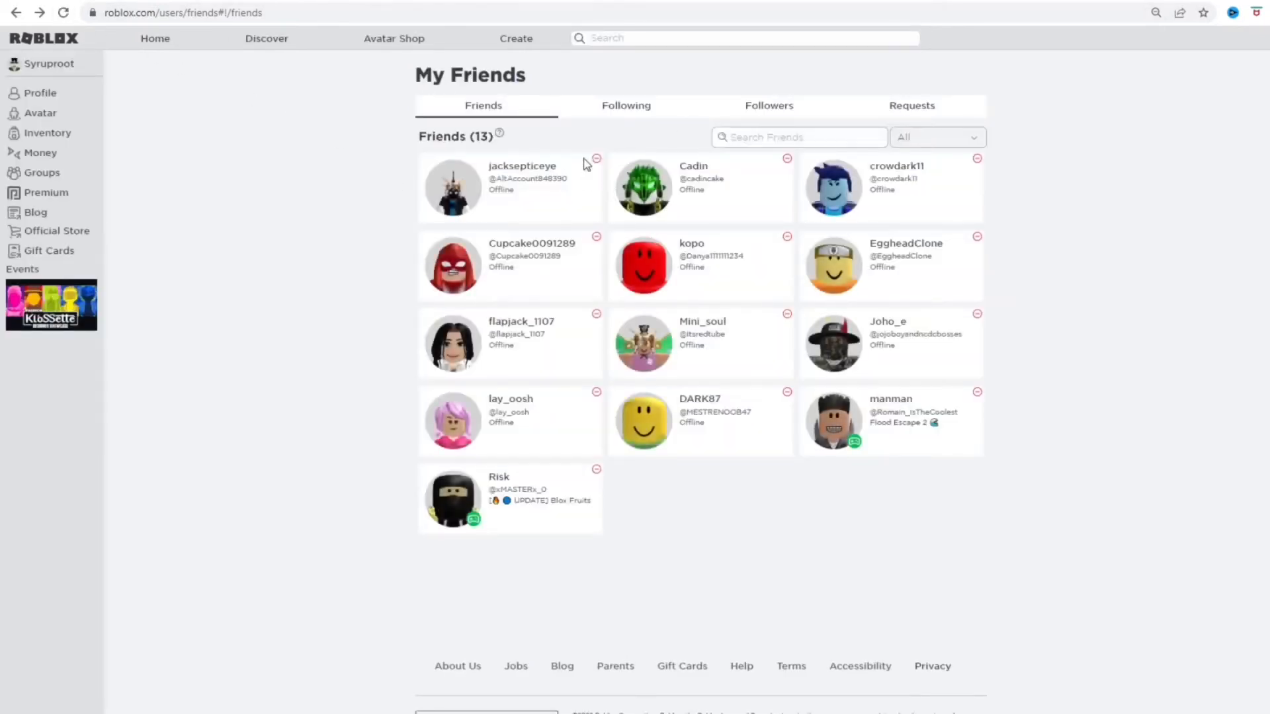
mouse_move(591, 179)
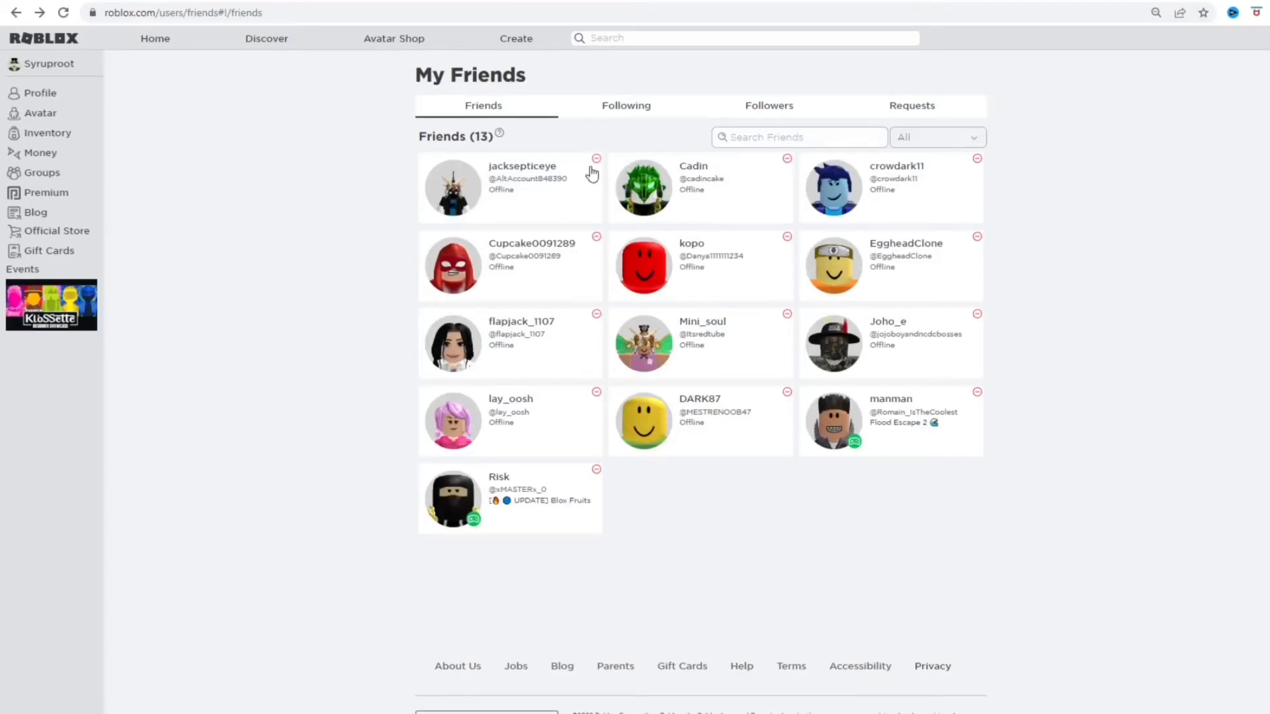
click(596, 158)
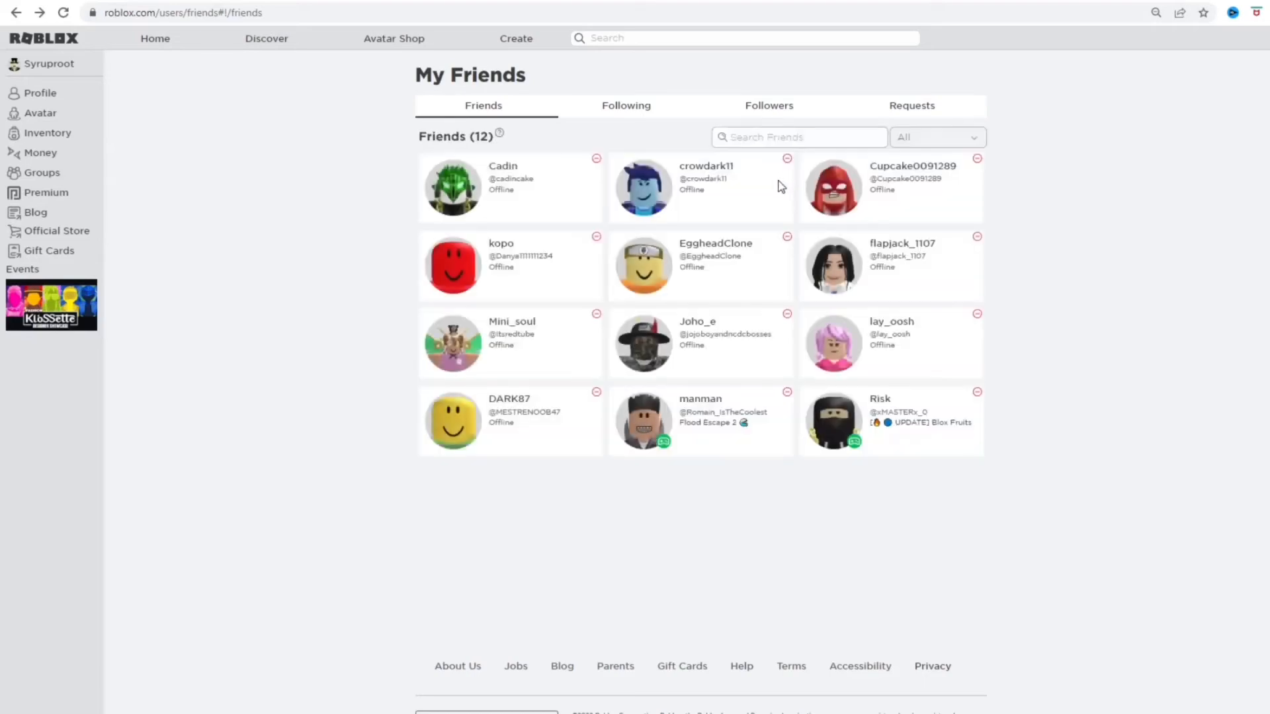
click(785, 158)
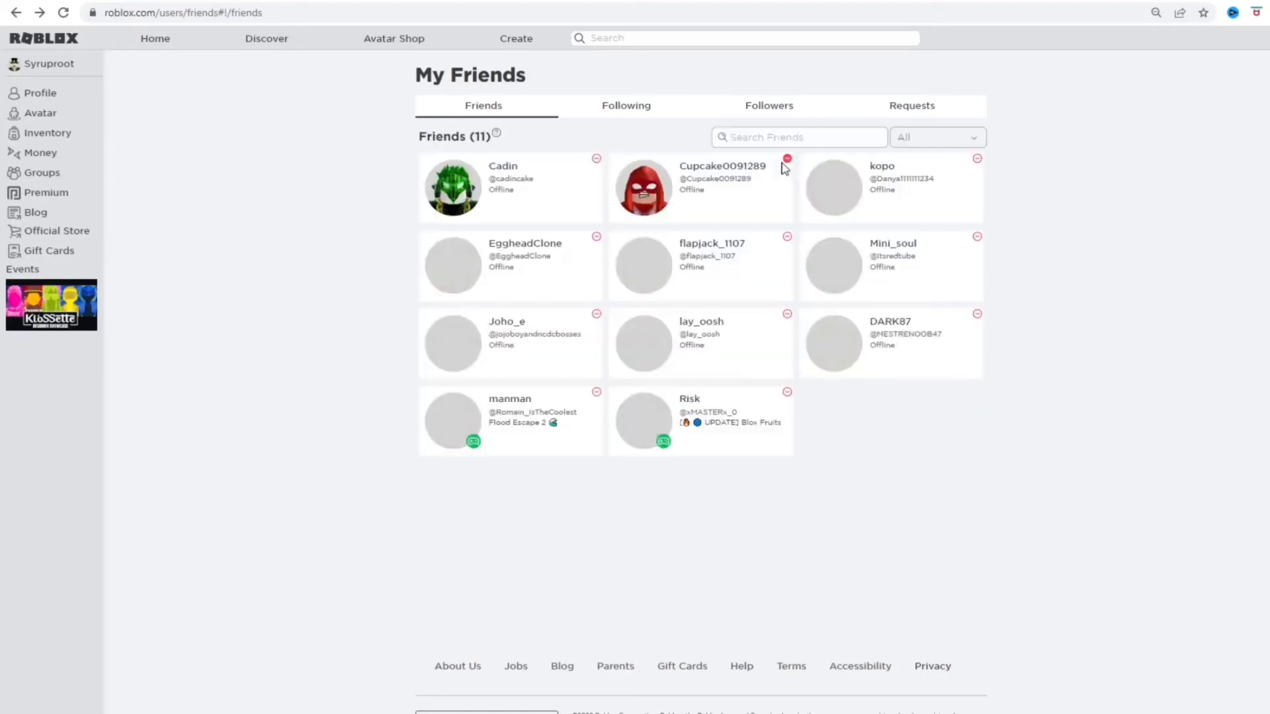
click(786, 158)
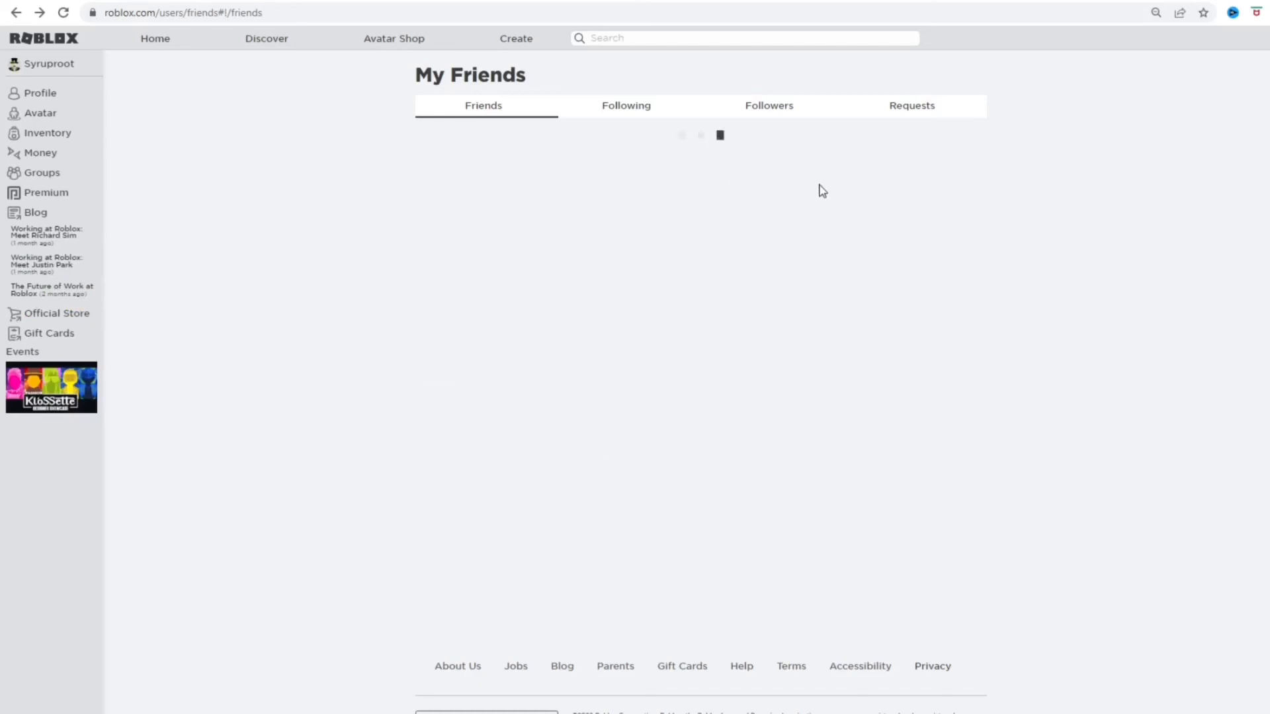
mouse_move(774, 247)
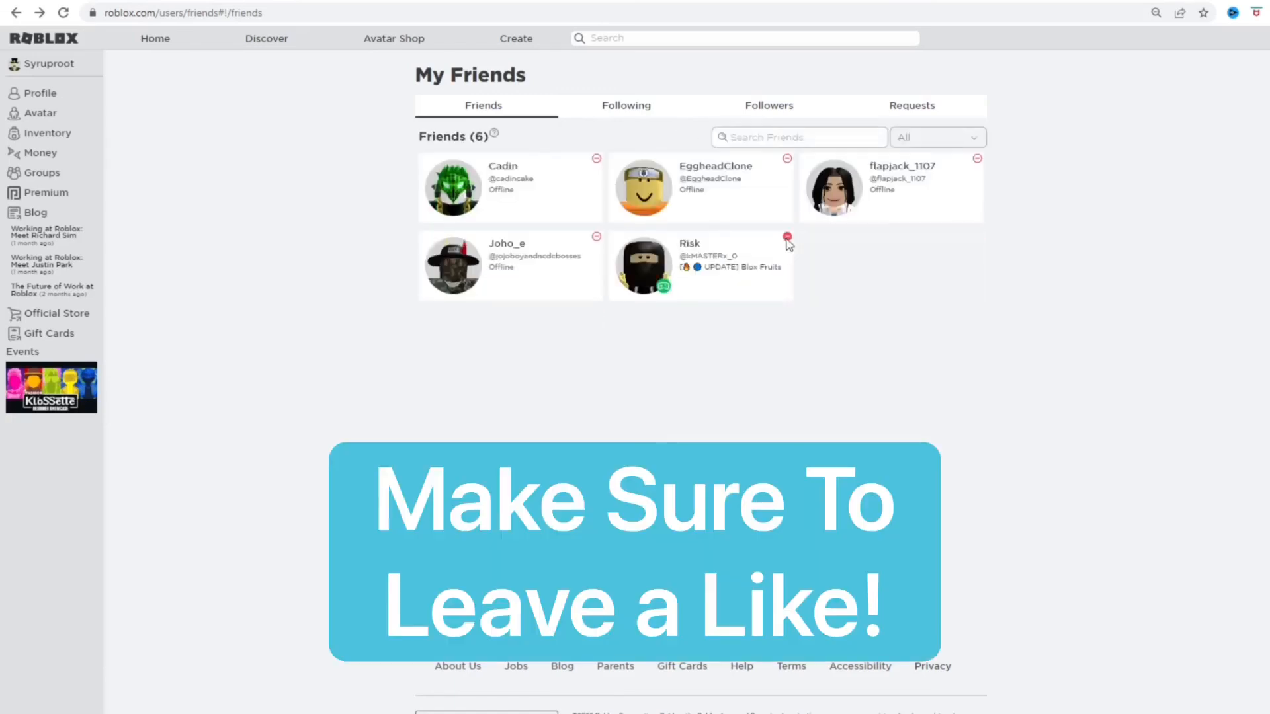
click(785, 235)
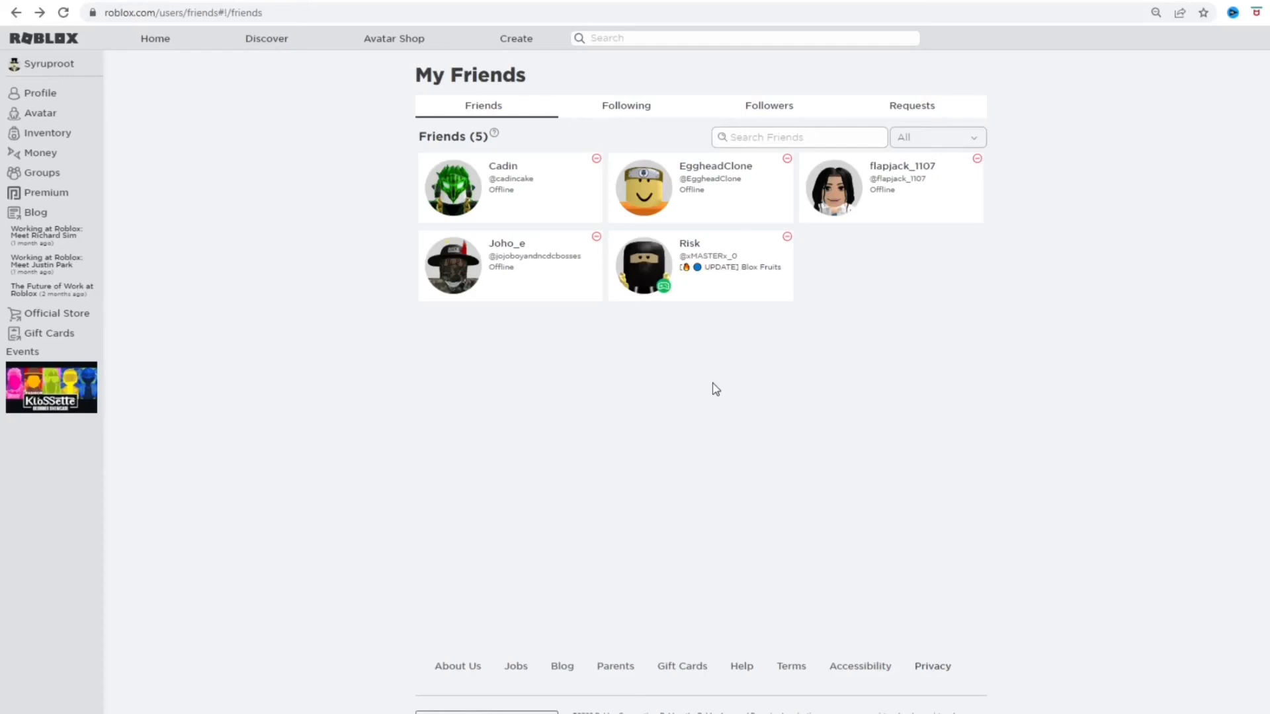
mouse_move(847, 428)
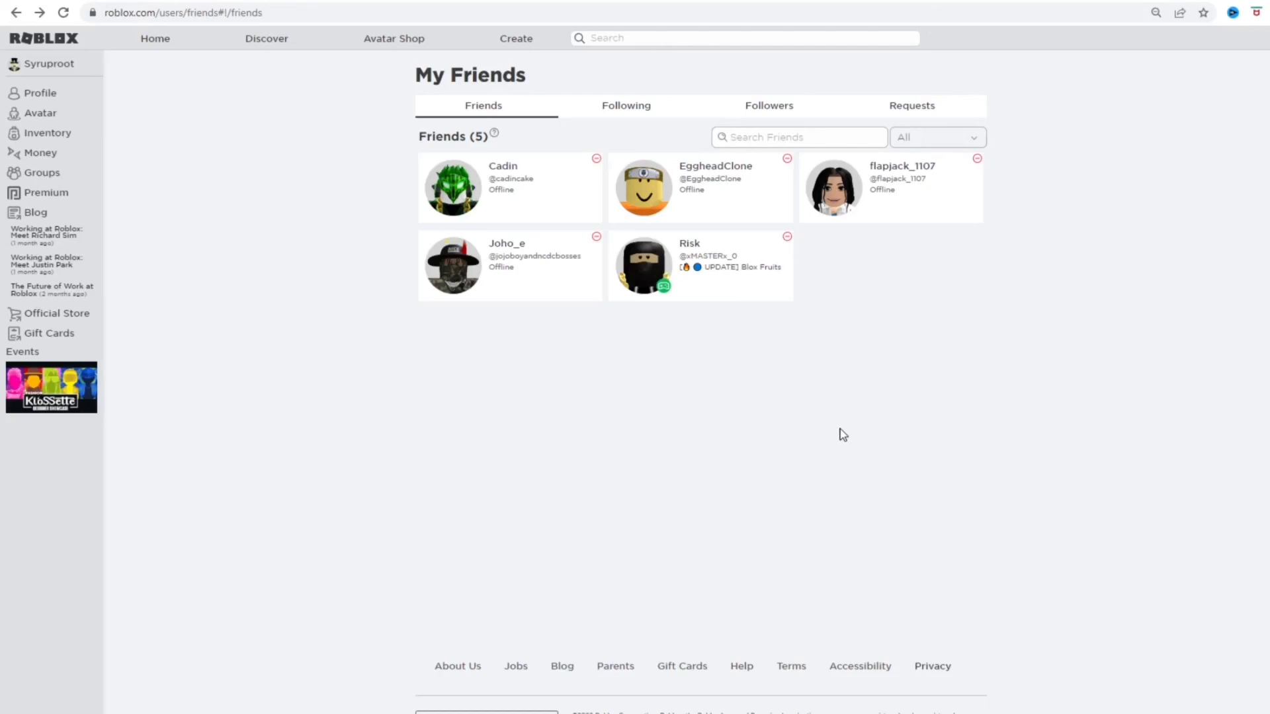
mouse_move(811, 484)
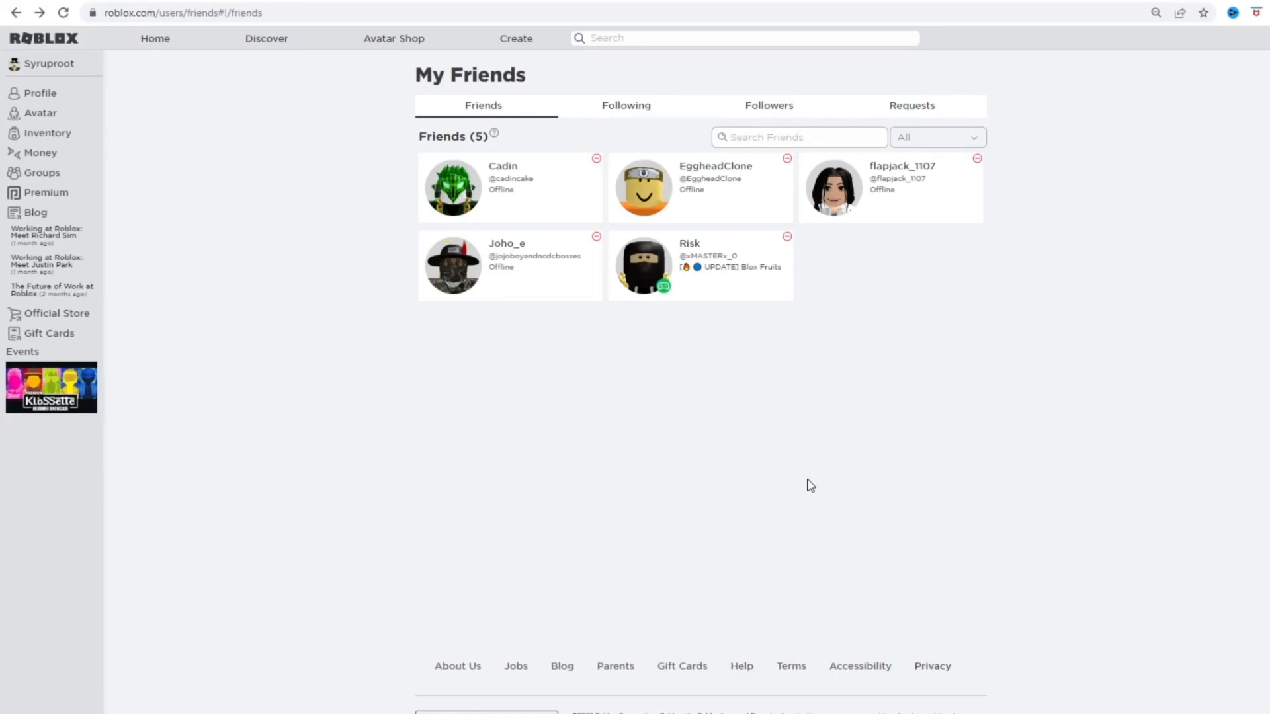
mouse_move(828, 505)
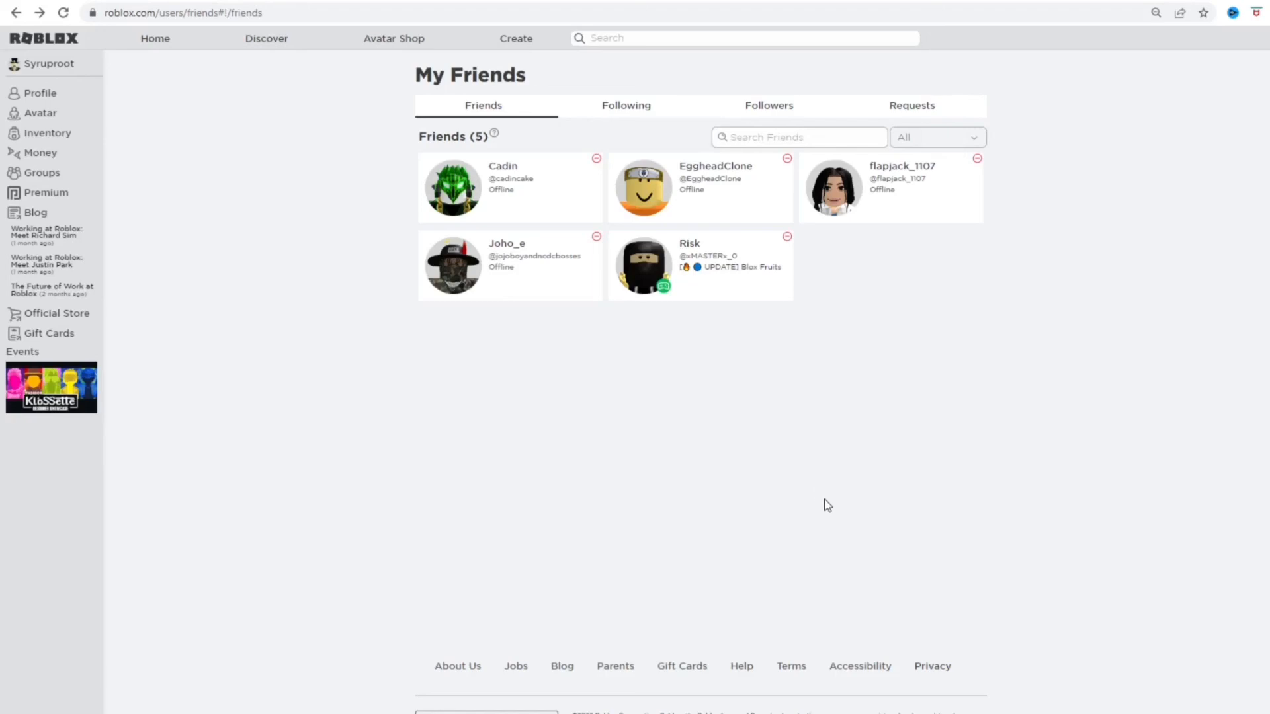